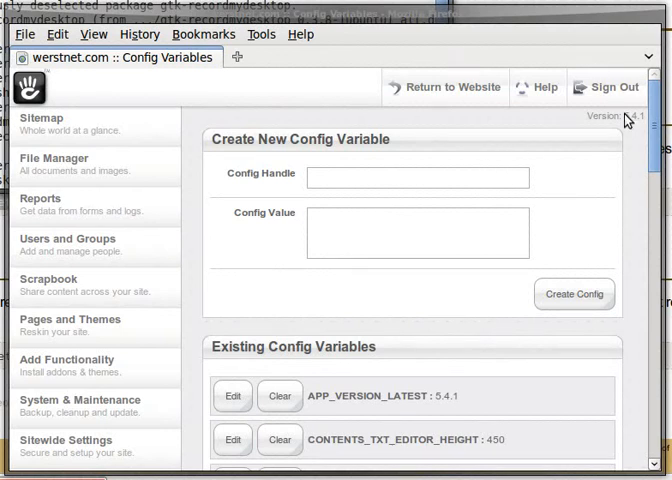
- Create config handle "Any Config Variable" with value "With any value that you want." via Create Config
{"action": "left_click", "coordinate": [418, 176]}
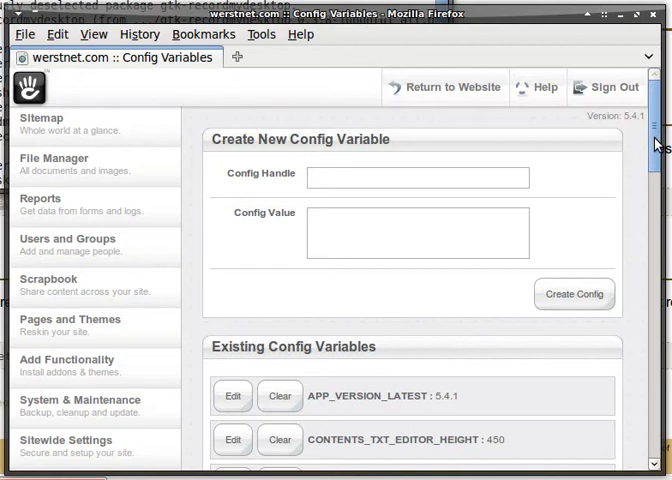
{"action": "left_click", "coordinate": [416, 176]}
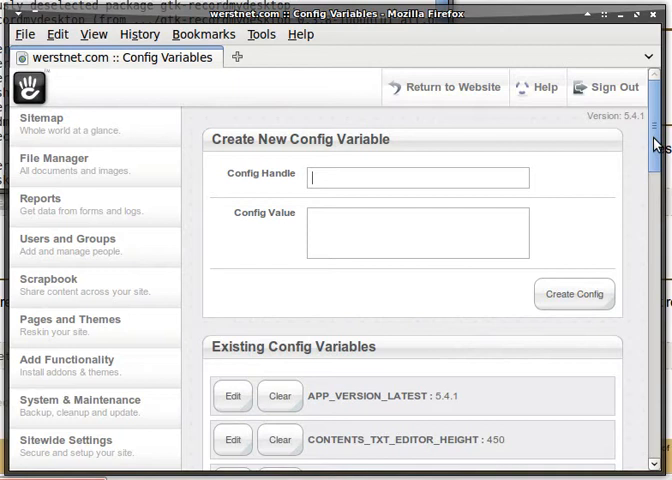
{"action": "mouse_move", "coordinate": [420, 176]}
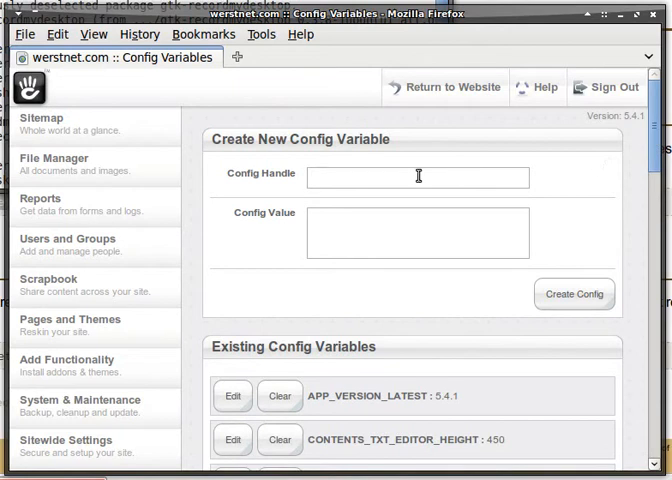
{"action": "type", "text": "Any"}
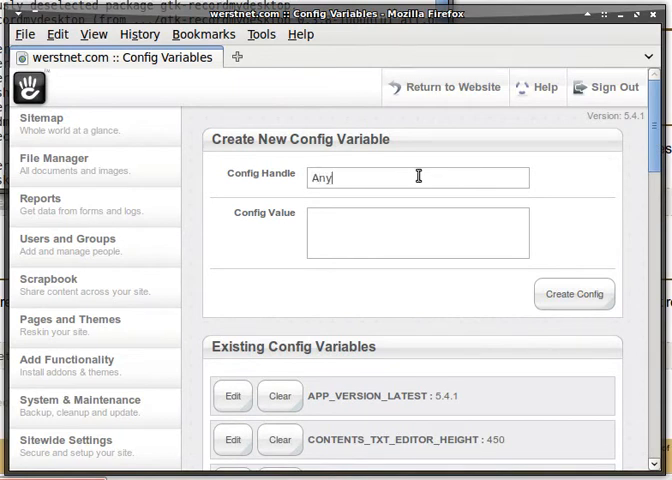
{"action": "type", "text": "Config V"}
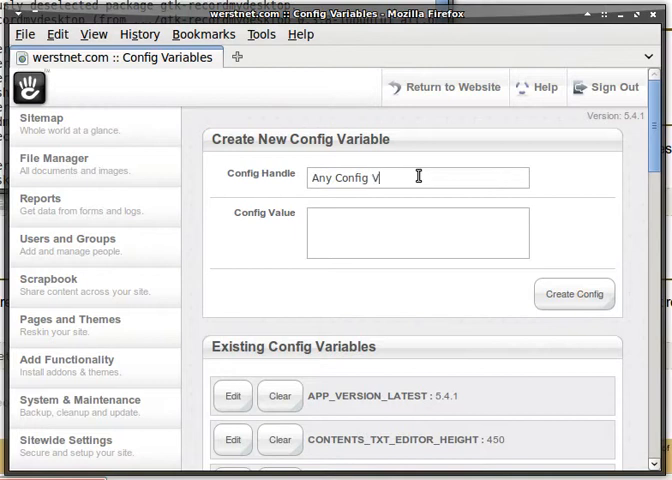
{"action": "type", "text": "ariable"}
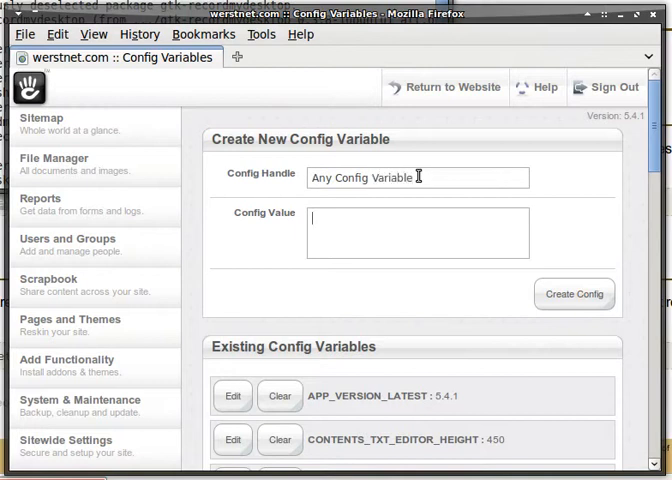
{"action": "type", "text": "With any"}
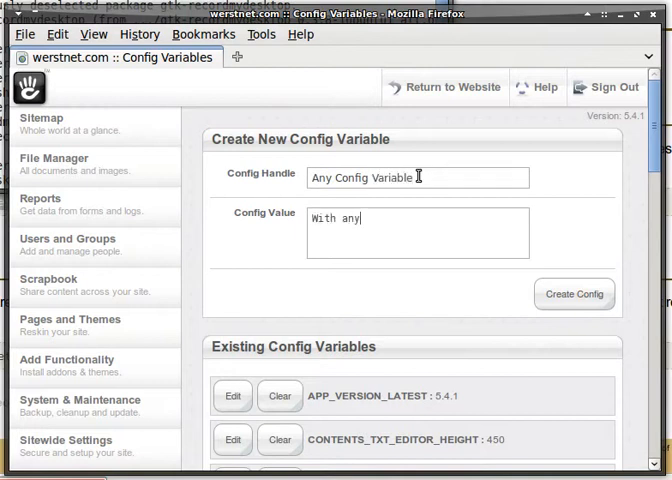
{"action": "type", "text": "value that you"}
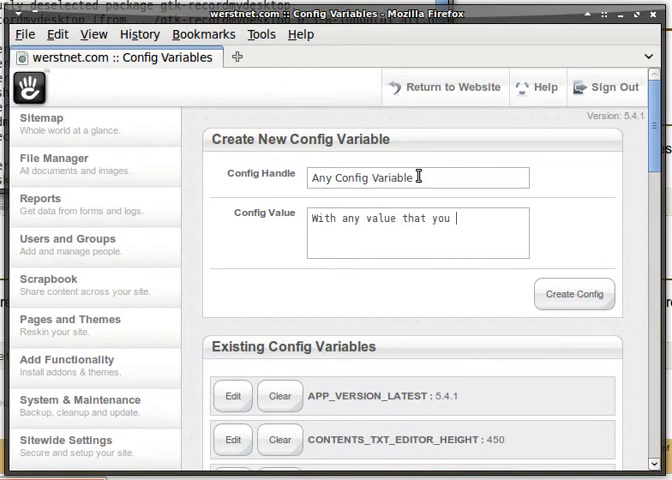
{"action": "type", "text": "want."}
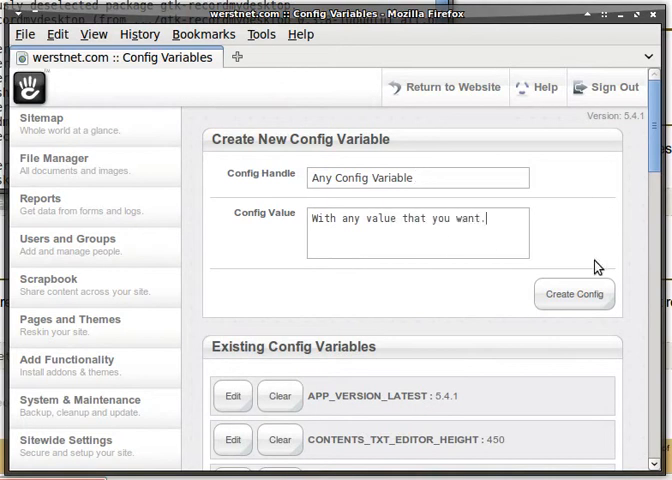
{"action": "left_click", "coordinate": [572, 292]}
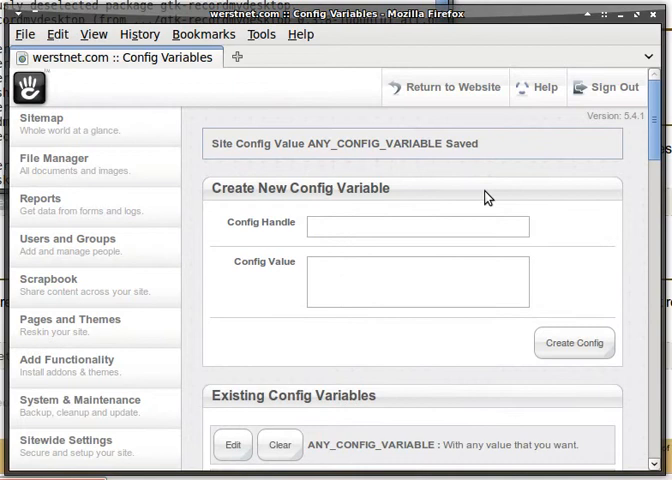
- Highlight the saved variable name, then choose Edit next to ANY_CONFIG_VARIABLE in the list
{"action": "scroll", "scroll_direction": "down", "scroll_amount": 3}
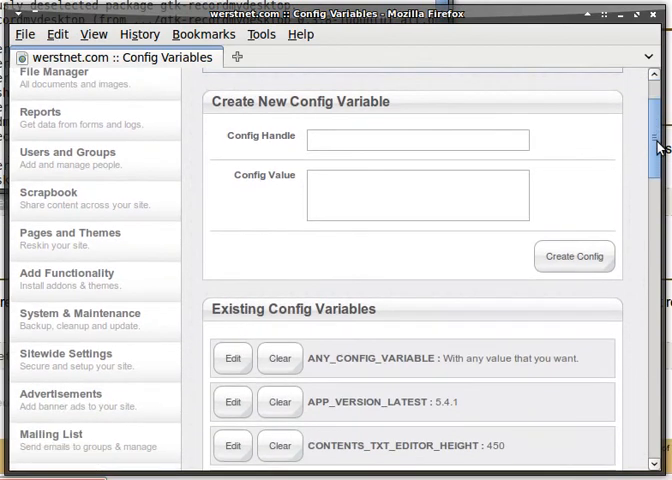
{"action": "scroll", "scroll_direction": "down", "scroll_amount": 3}
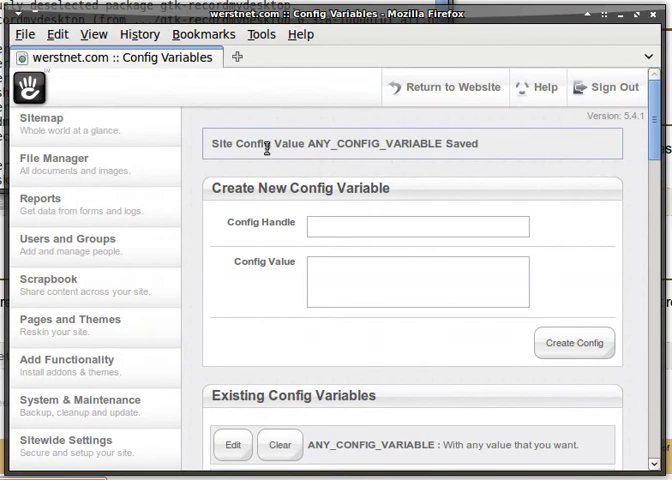
{"action": "double_click", "coordinate": [330, 144]}
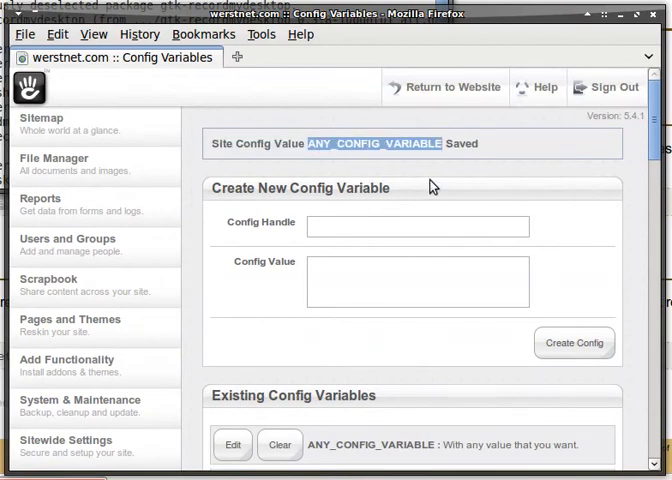
{"action": "mouse_move", "coordinate": [382, 236]}
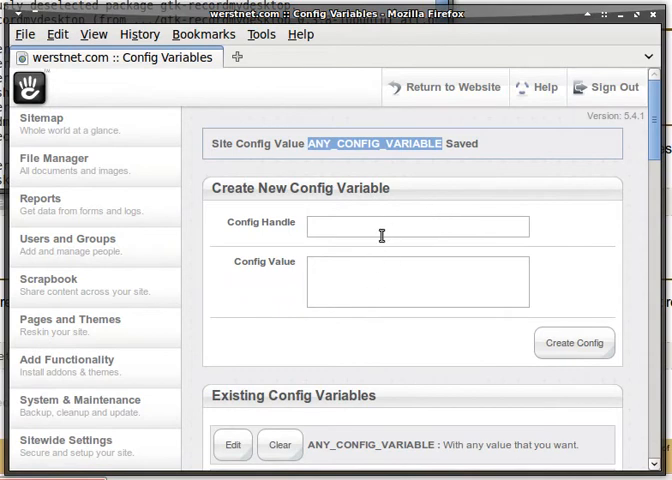
{"action": "scroll", "scroll_direction": "down", "scroll_amount": 3}
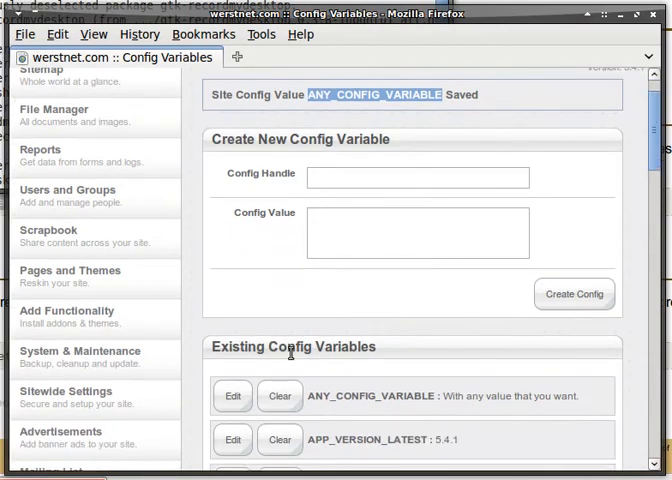
{"action": "left_click", "coordinate": [232, 396]}
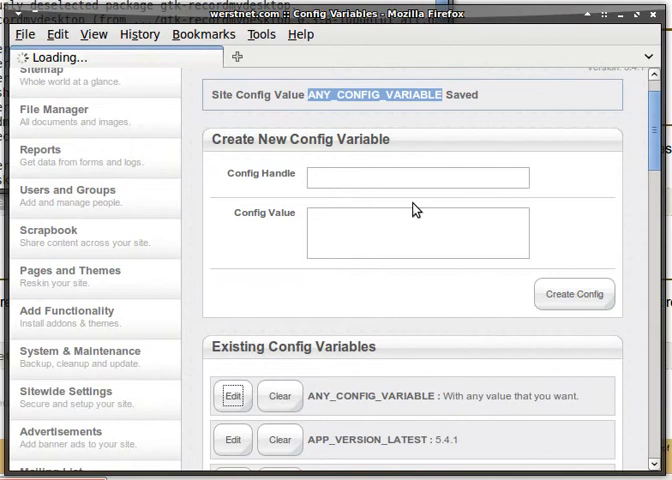
- Insert "updated" before "value" and save via Update Config
{"action": "left_click", "coordinate": [232, 396]}
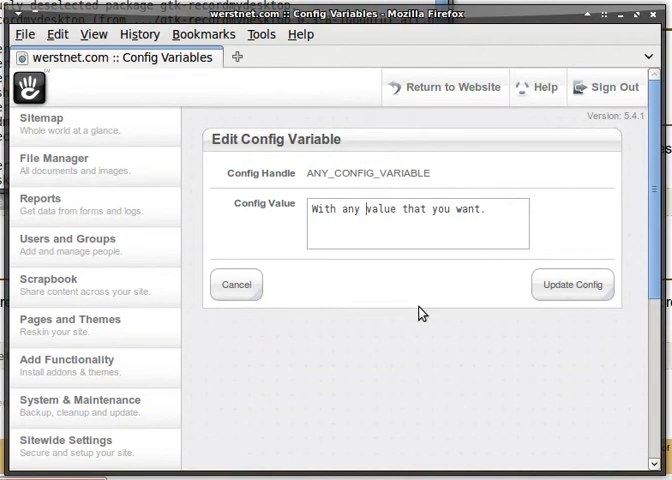
{"action": "type", "text": "updated"}
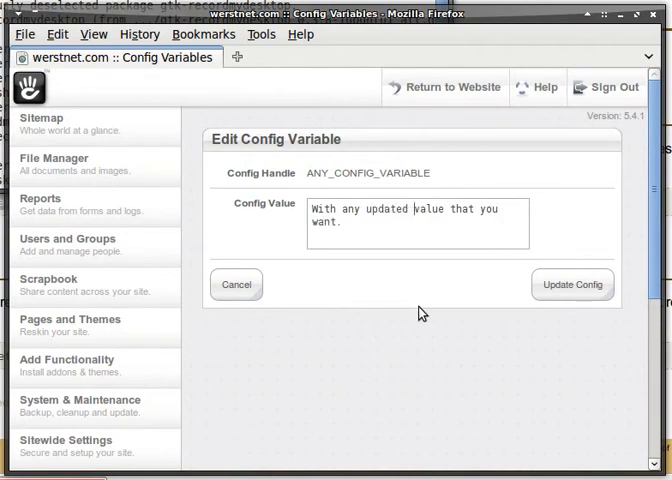
{"action": "left_click", "coordinate": [572, 284]}
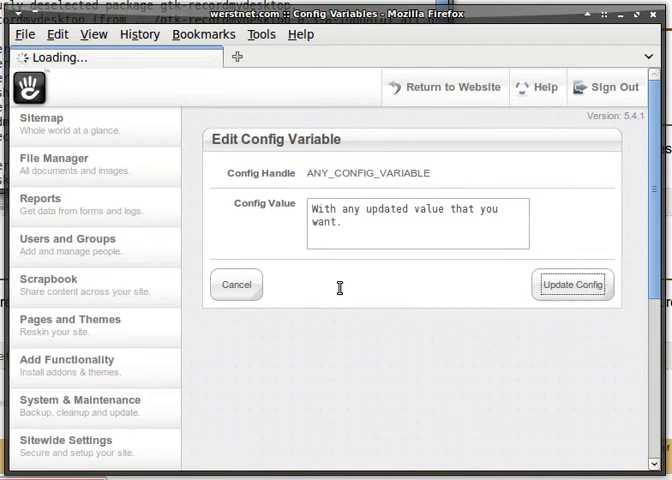
{"action": "left_click", "coordinate": [572, 284]}
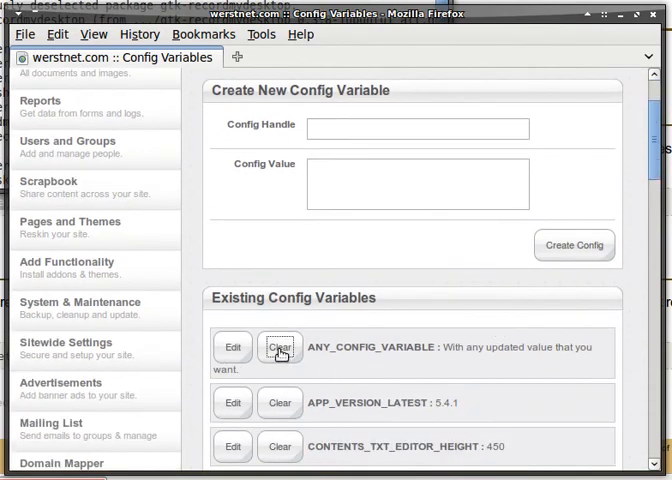
- Clear ANY_CONFIG_VARIABLE and JW_TEST_VALUE, reviewing the Existing Config Variables list to the bottom
{"action": "left_click", "coordinate": [280, 348]}
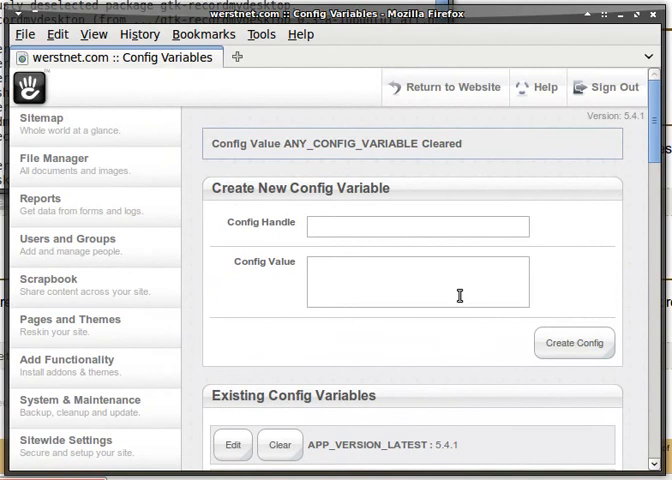
{"action": "scroll", "scroll_direction": "down", "scroll_amount": 3}
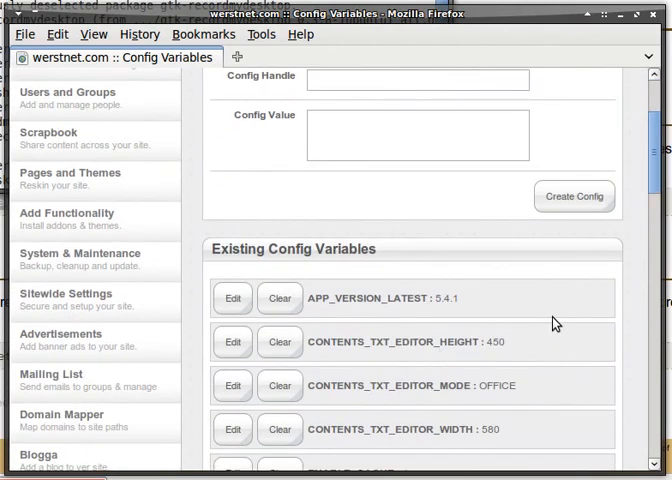
{"action": "scroll", "scroll_direction": "down", "scroll_amount": 3}
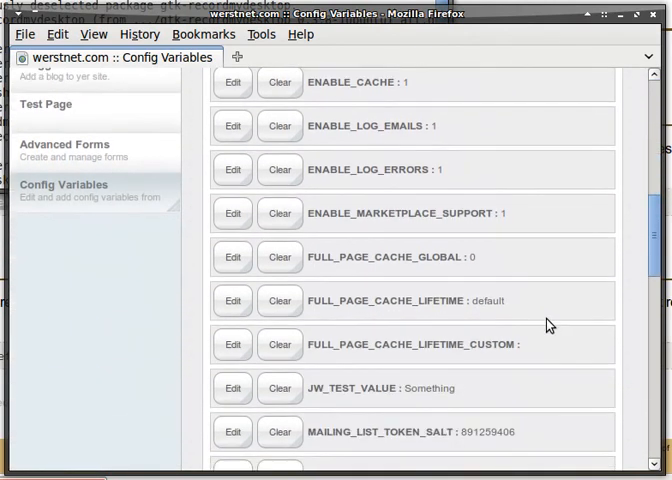
{"action": "scroll", "scroll_direction": "down", "scroll_amount": 3}
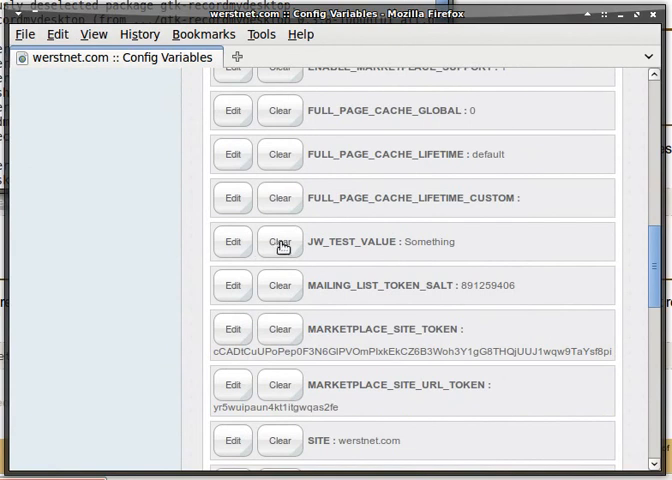
{"action": "scroll", "scroll_direction": "up", "scroll_amount": 3}
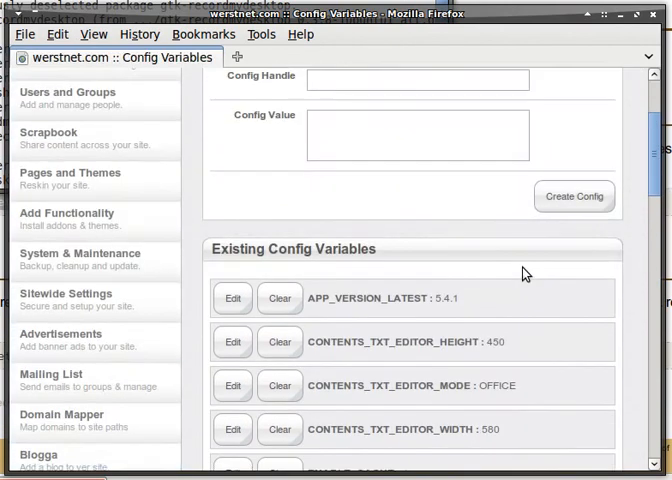
{"action": "scroll", "scroll_direction": "down", "scroll_amount": 3}
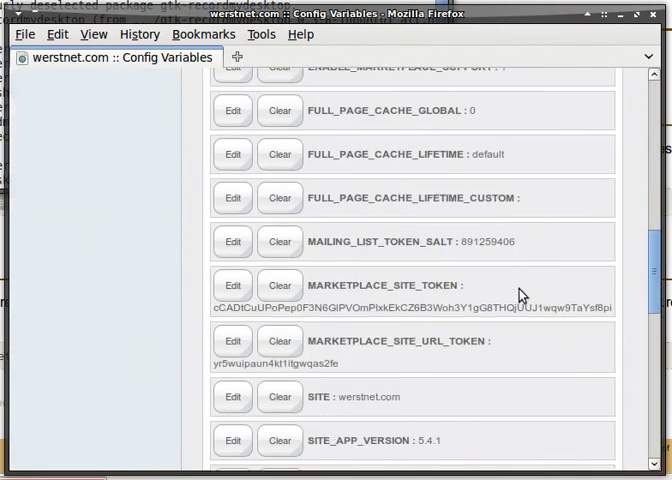
{"action": "scroll", "scroll_direction": "down", "scroll_amount": 3}
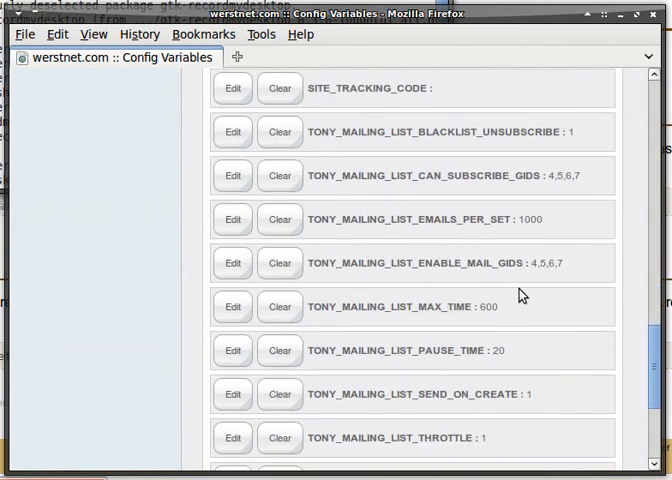
{"action": "scroll", "scroll_direction": "down", "scroll_amount": 3}
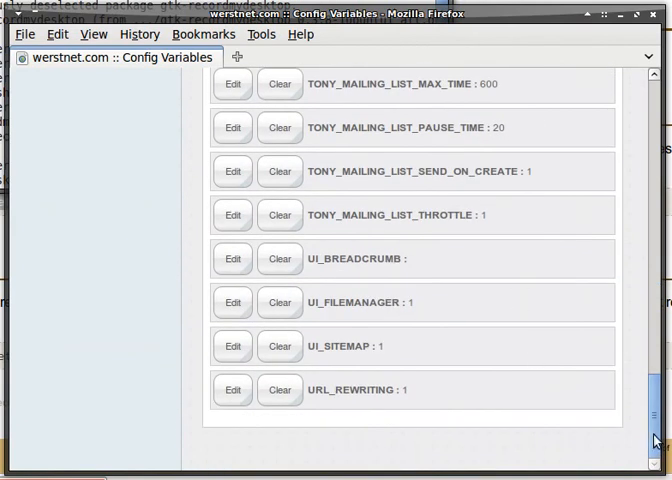
{"action": "scroll", "scroll_direction": "up", "scroll_amount": 3}
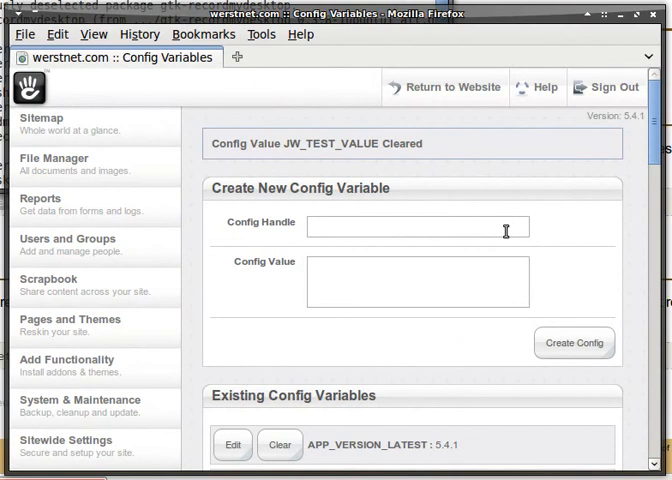
{"action": "mouse_move", "coordinate": [462, 150]}
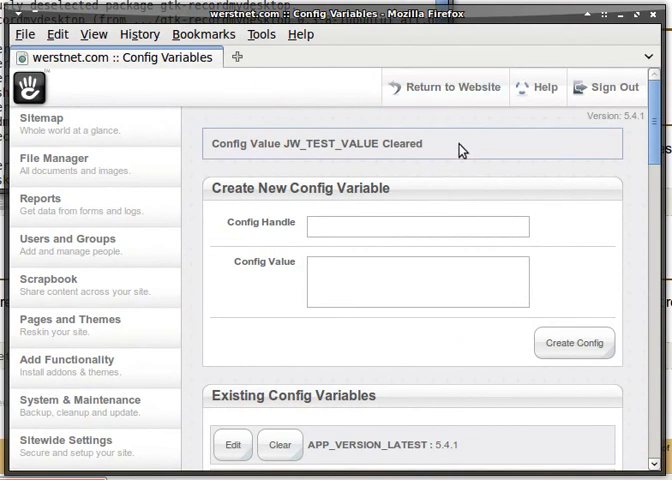